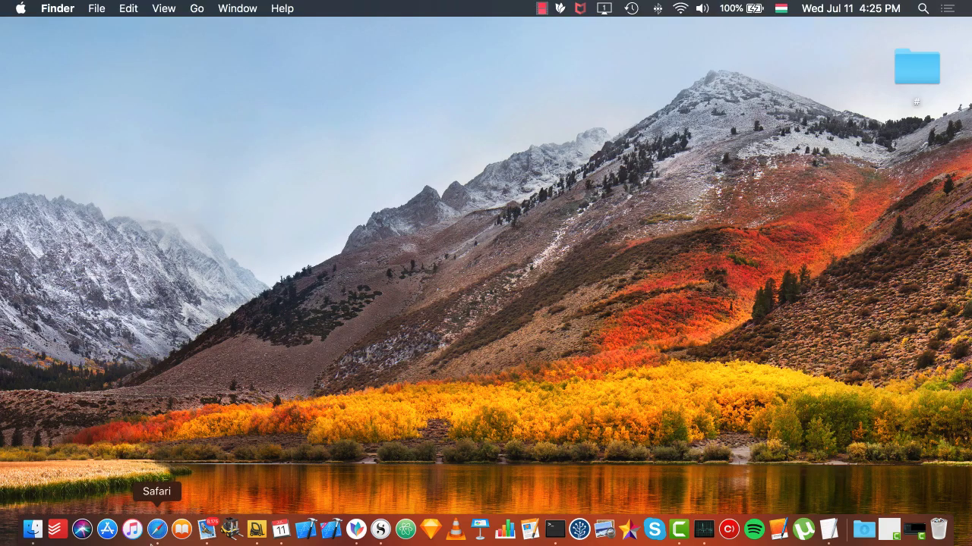
- Create a blank playground saved as NLP-NameDetector with import NaturalLanguage
click(334, 526)
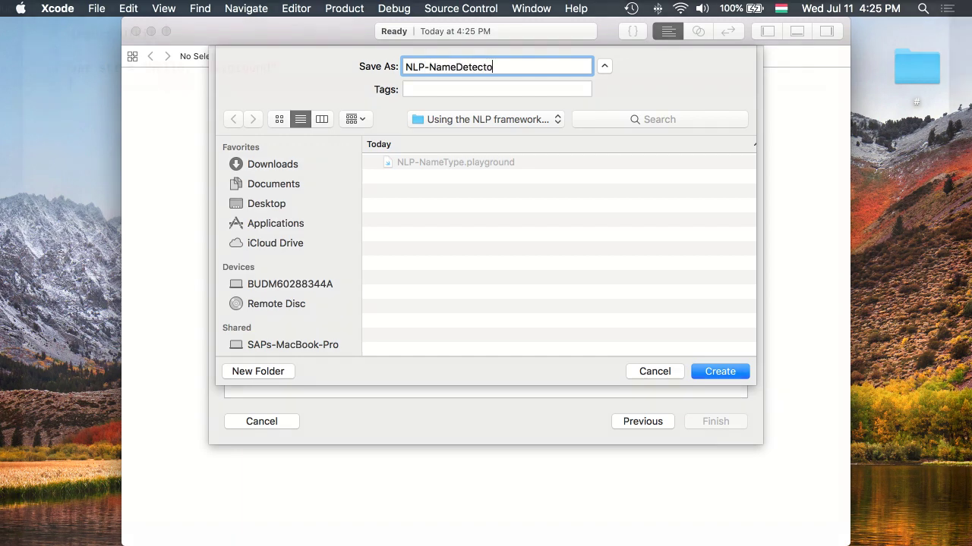
click(720, 371)
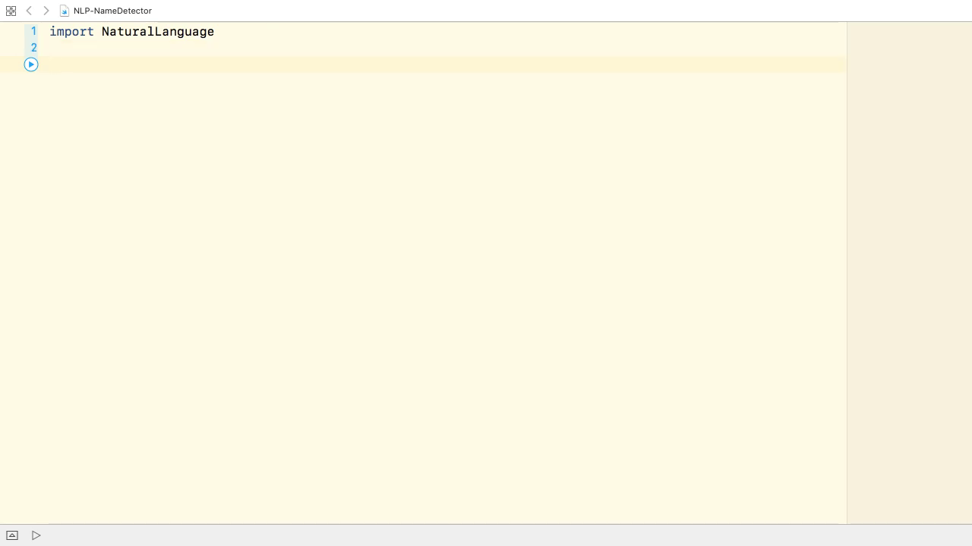
- Add an if #available(iOS 12.0, *) { availability block
text(if #available(Platform..., *)
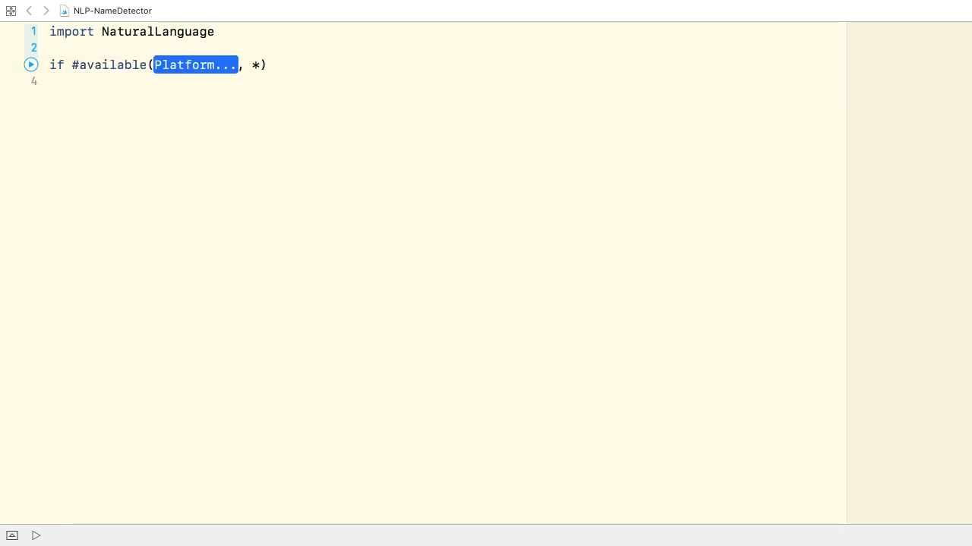
text(i)
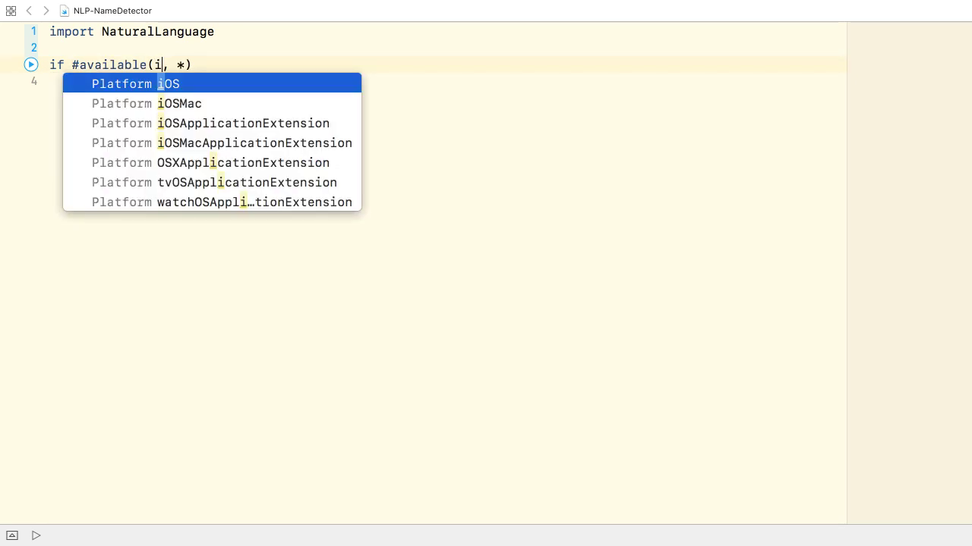
click(135, 84)
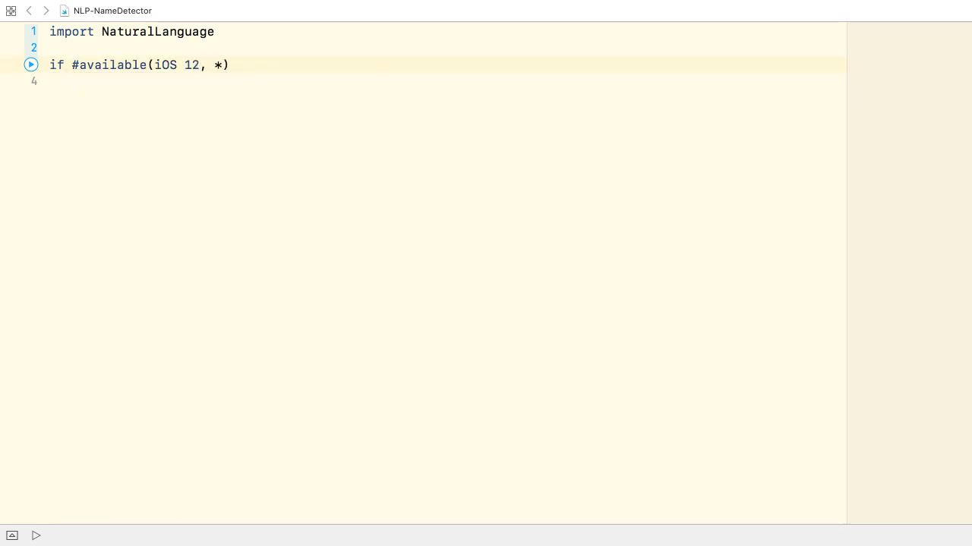
text(.0,)
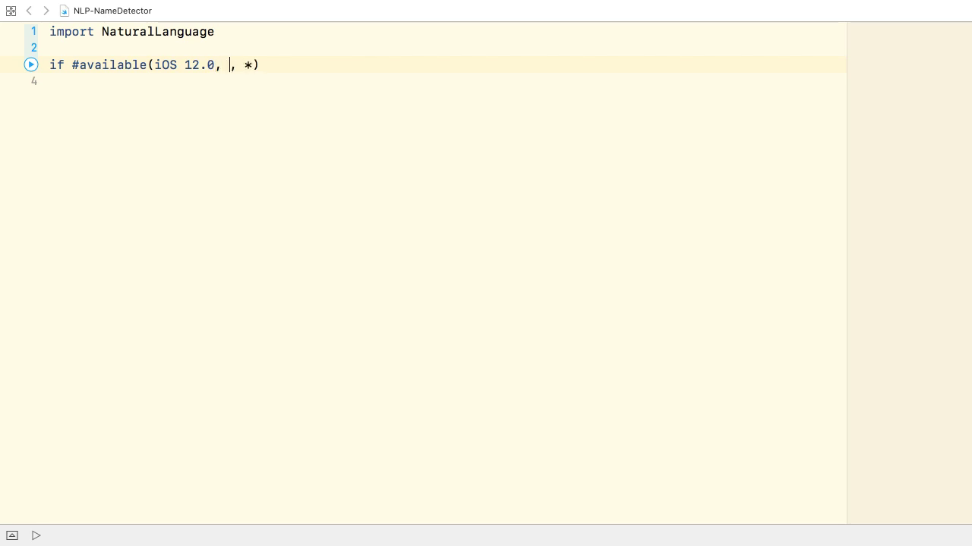
key(Backspace)
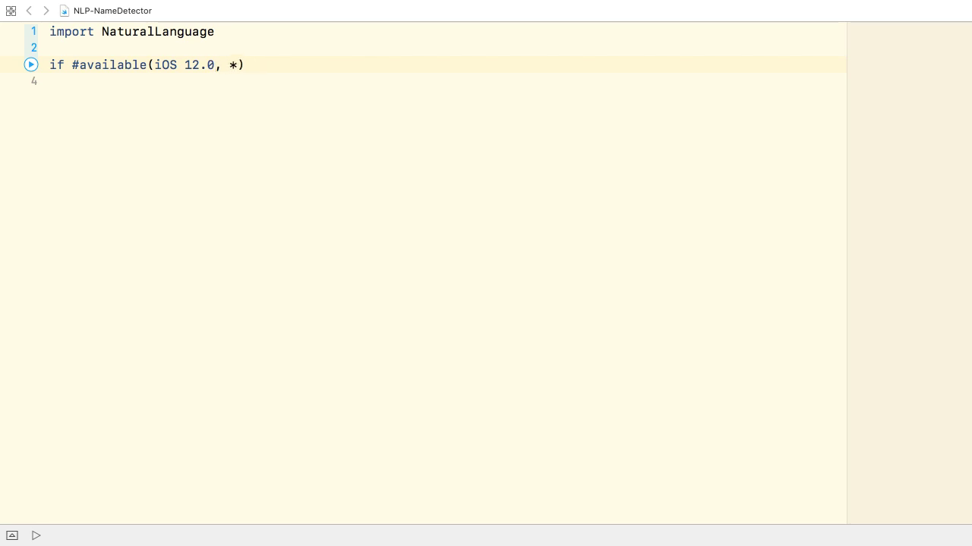
text({)
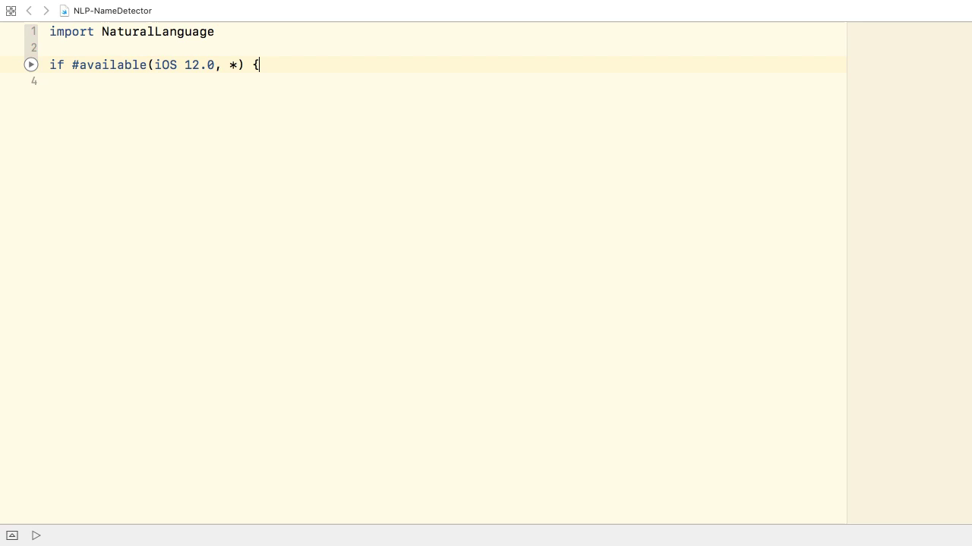
- Inside it, declare let tagger = NLTagger(tagSchemes: [...]) starting with .nameType
text(let tagger)
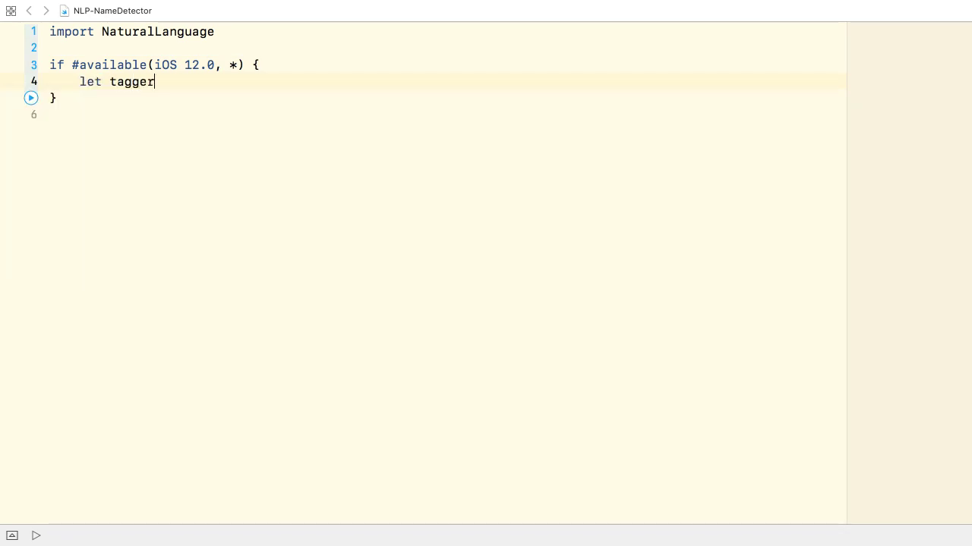
text(= NLTagger(tagSchemes: [NLTagScheme)
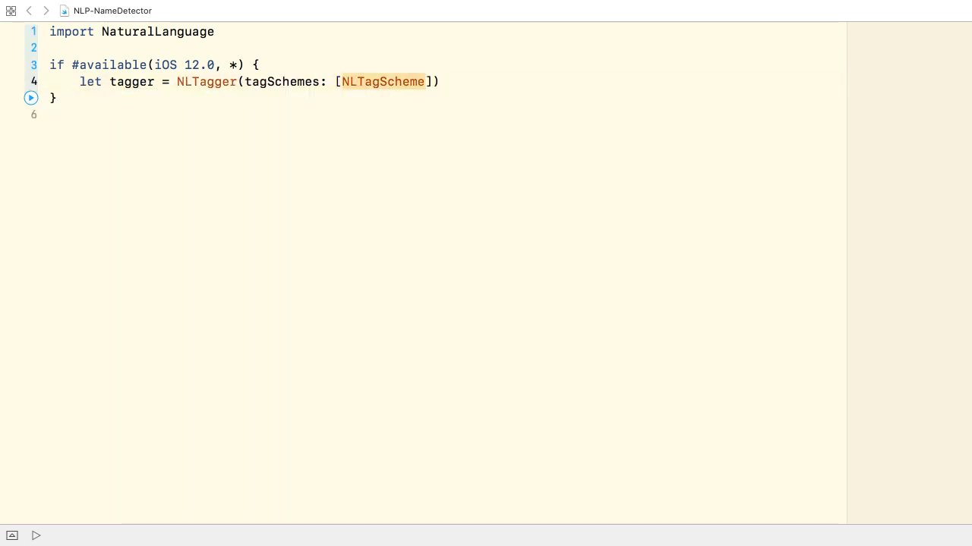
text(.nameTyp)
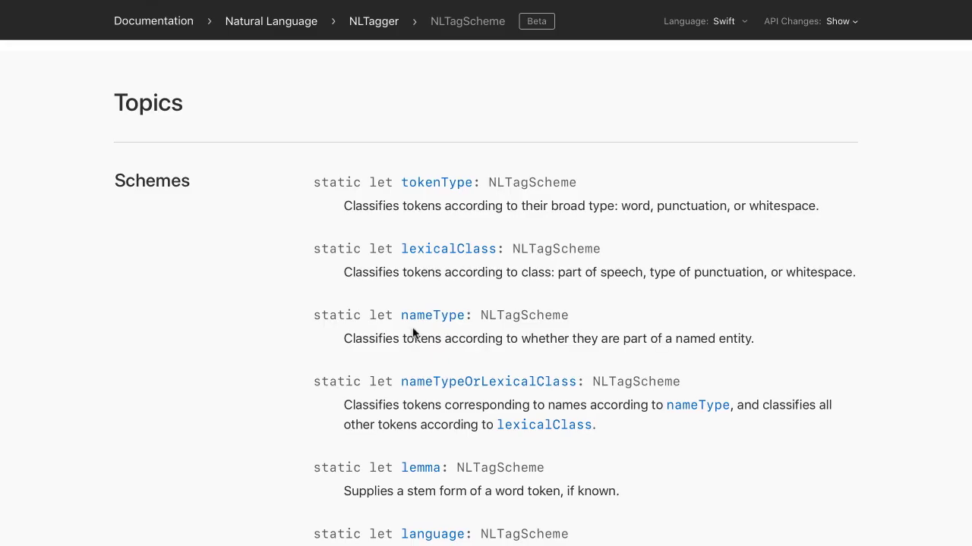
- Review the nameType scheme's description and its full documentation page in Safari
drag(343, 338, 598, 338)
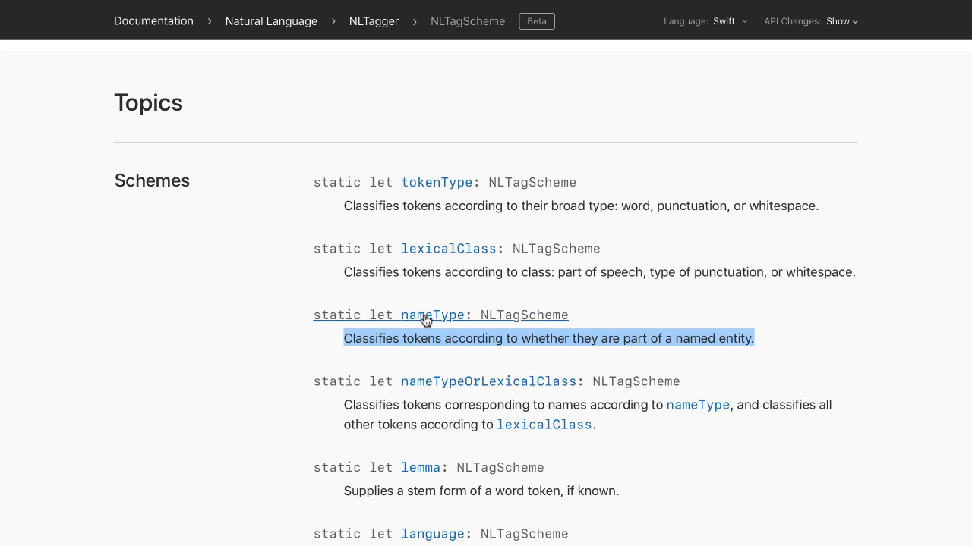
click(437, 314)
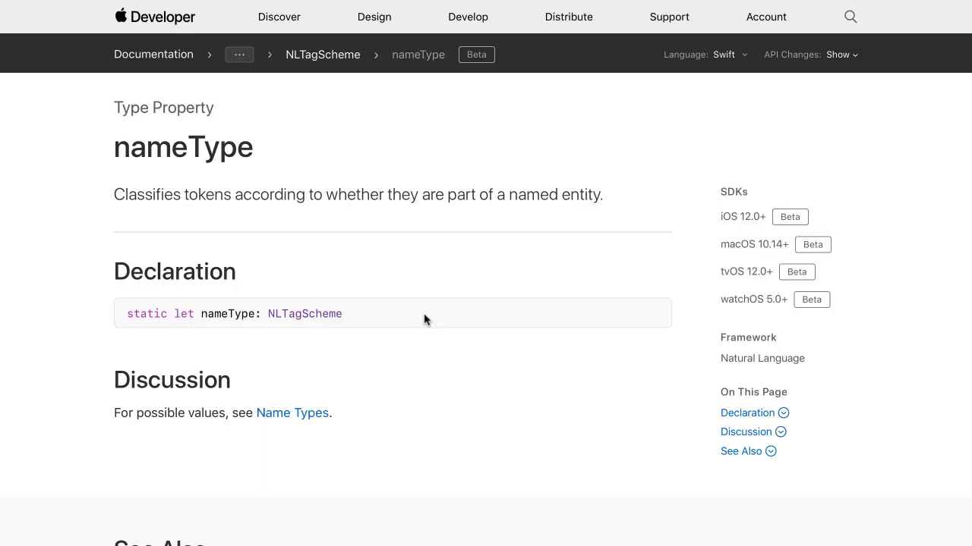
click(292, 413)
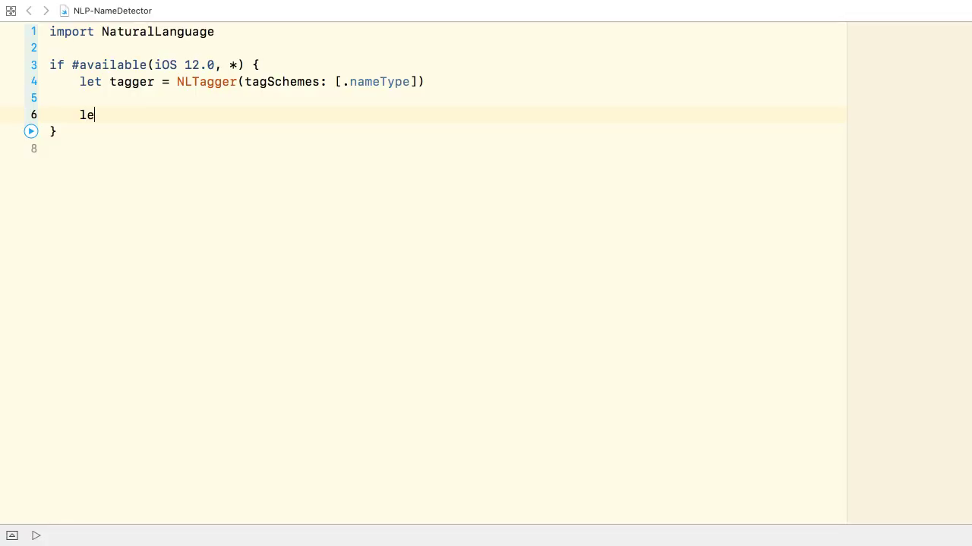
- Define let text with the Apple founders sentence and assign tagger.string = text
text(t text =)
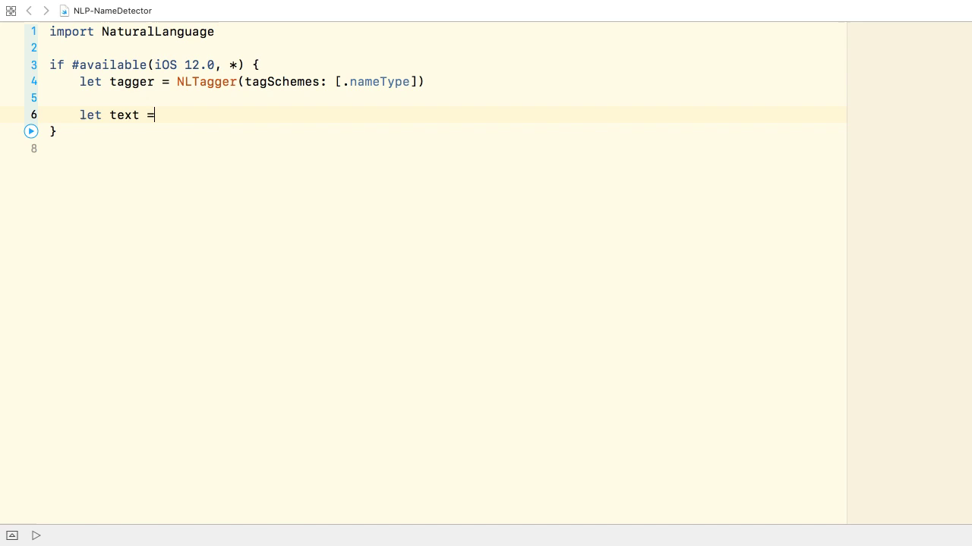
text("Steve Jobs, Steve Wozniak, and Ronald Wayne founded Apple Computer (now called Apple Inc.) in the garage of Steve Jobs's Los Altos home.")
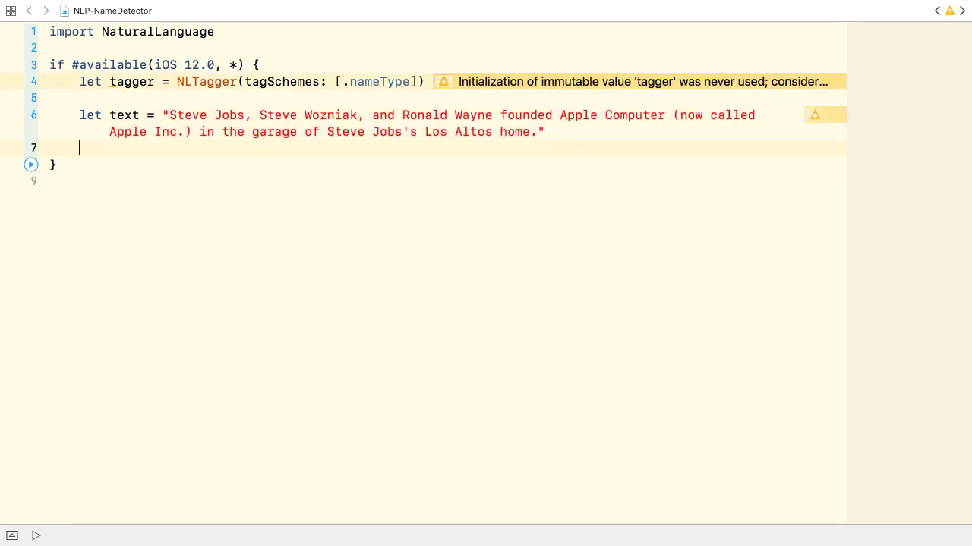
text(tagger.string = tex)
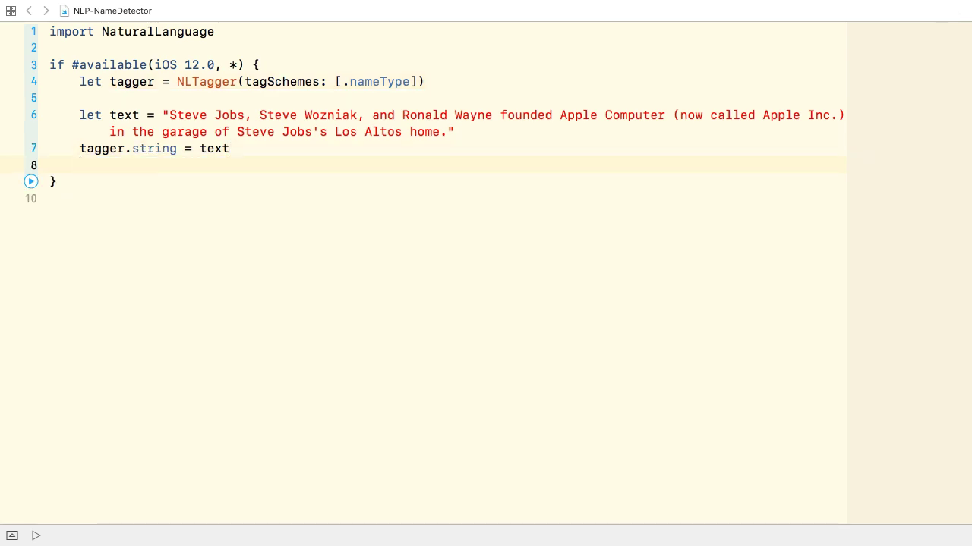
text(tagger)
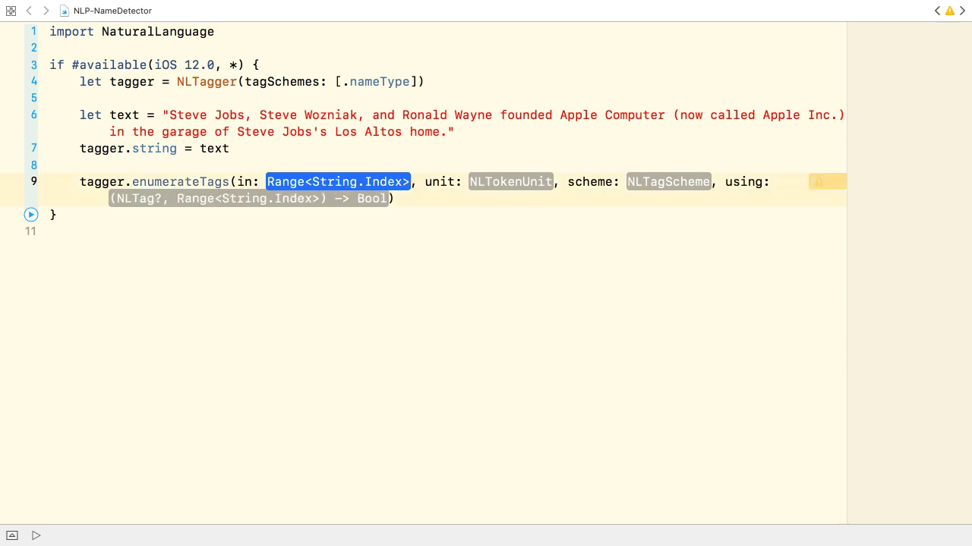
- Call enumerateTags over text.startIndex..<text.endIndex by .word with .nameType and omit/join options
text(text.startIndex)
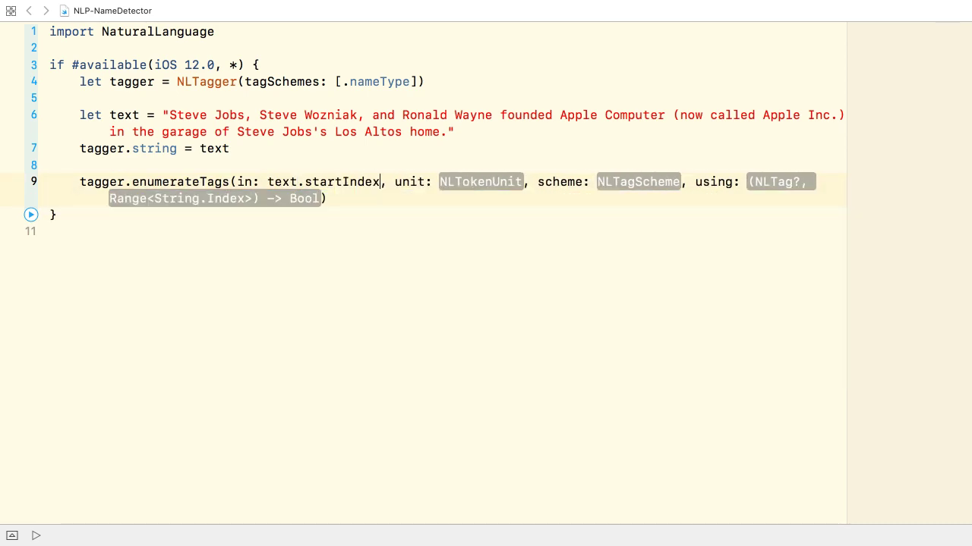
text(..<text.endIndex)
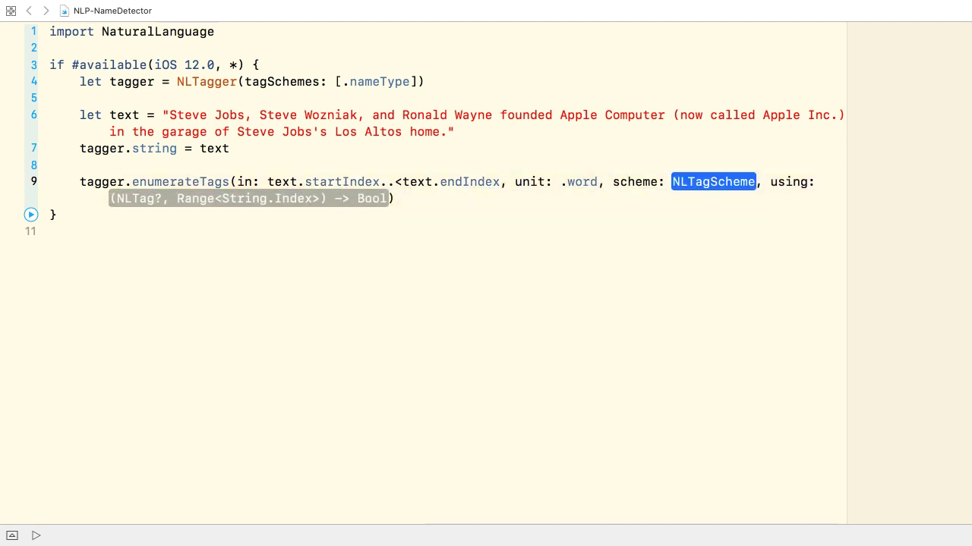
text(nameType)
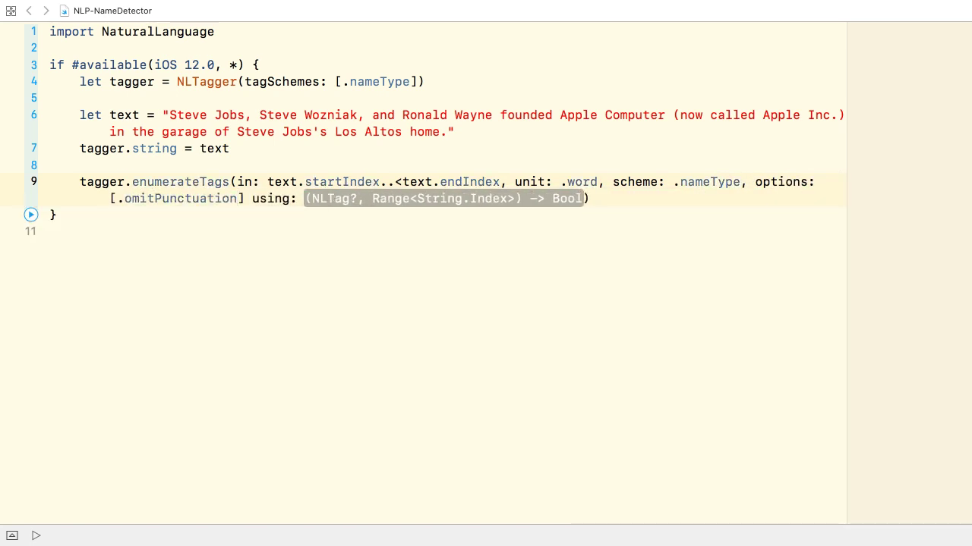
text(, .omitWhitespace, .joinNames]) { (tag,)
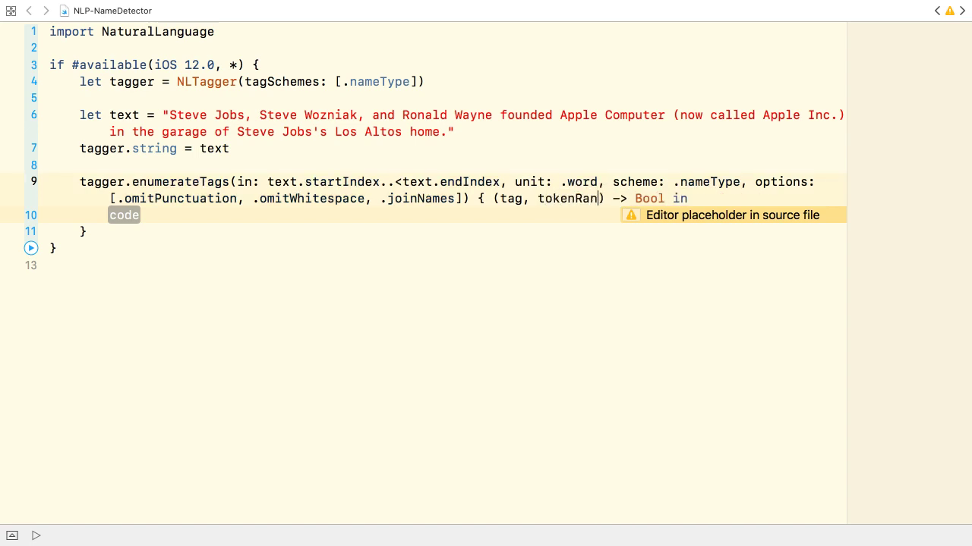
- In the closure, print each tagged token with its tag rawValue and return true
text(if let result = tag {)
text(print("\(text[tokenRange]): \(result.rawValue)
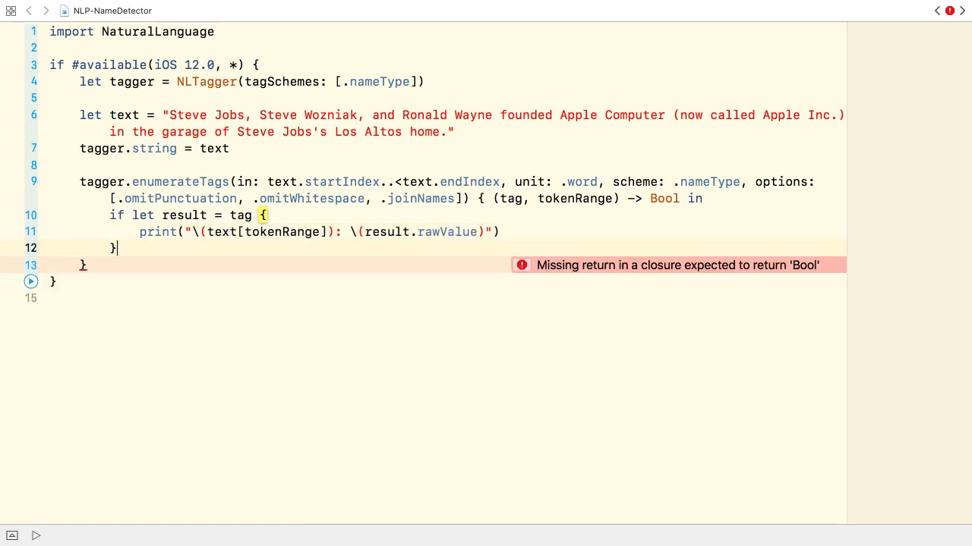
text(return true)
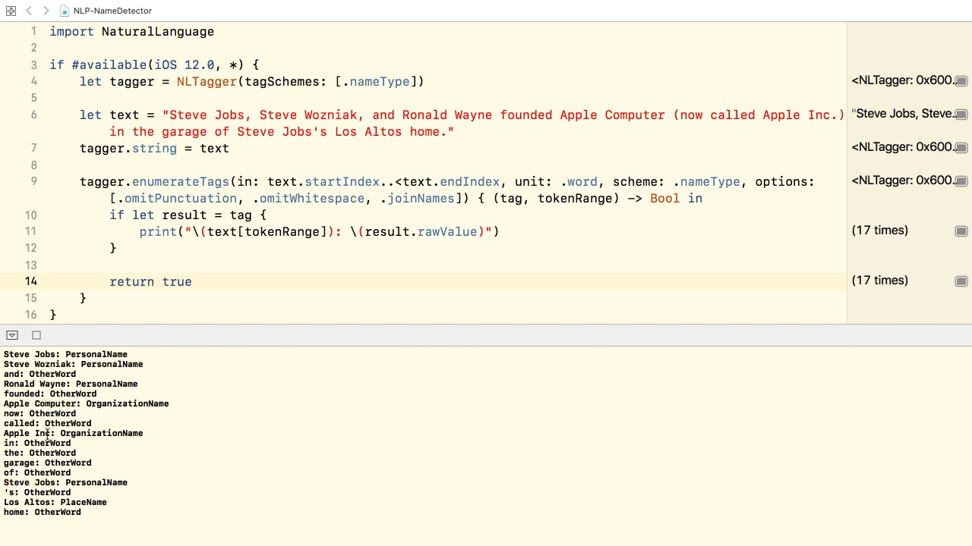
- Inspect the console output, noting Los Altos tagged as PlaceName, and begin editing the tag scheme
double_click(27, 434)
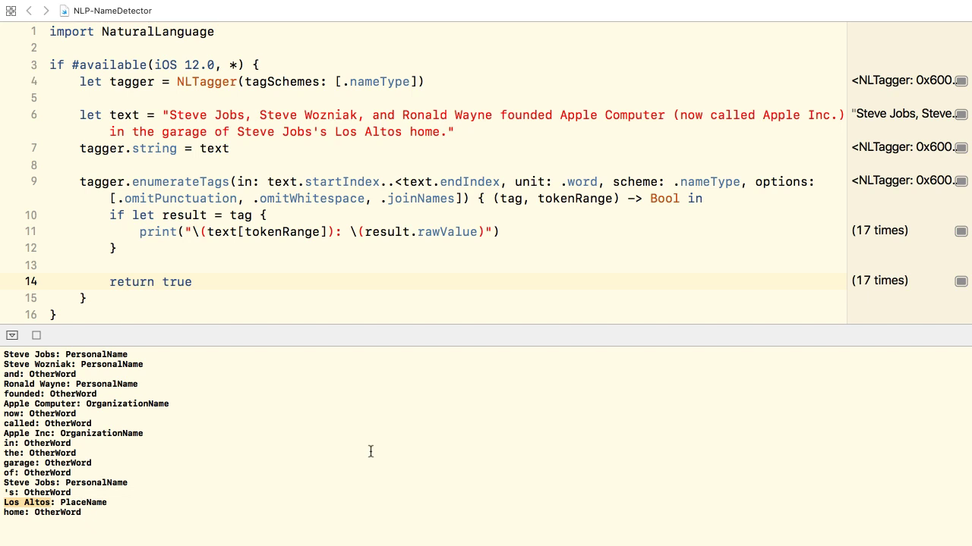
mouse_move(487, 261)
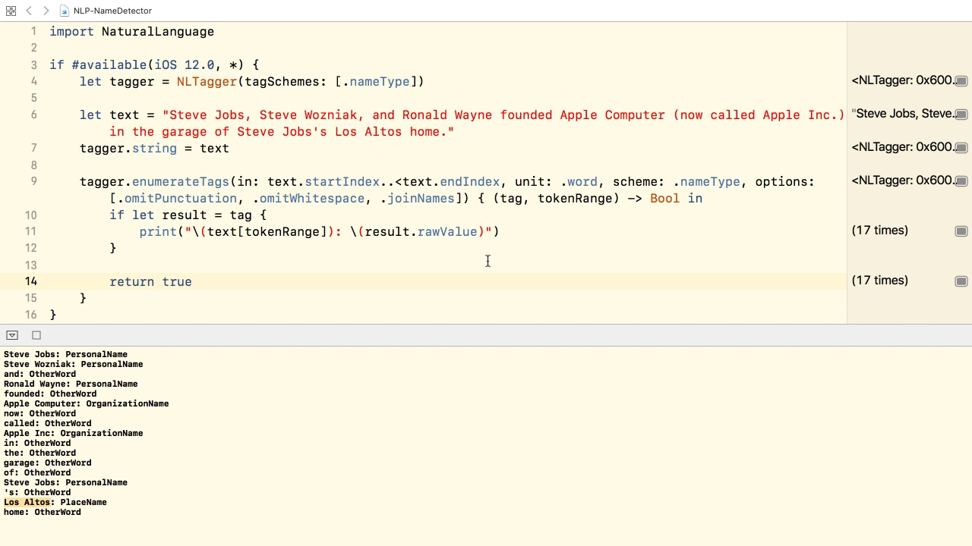
click(10, 335)
text(OrL)
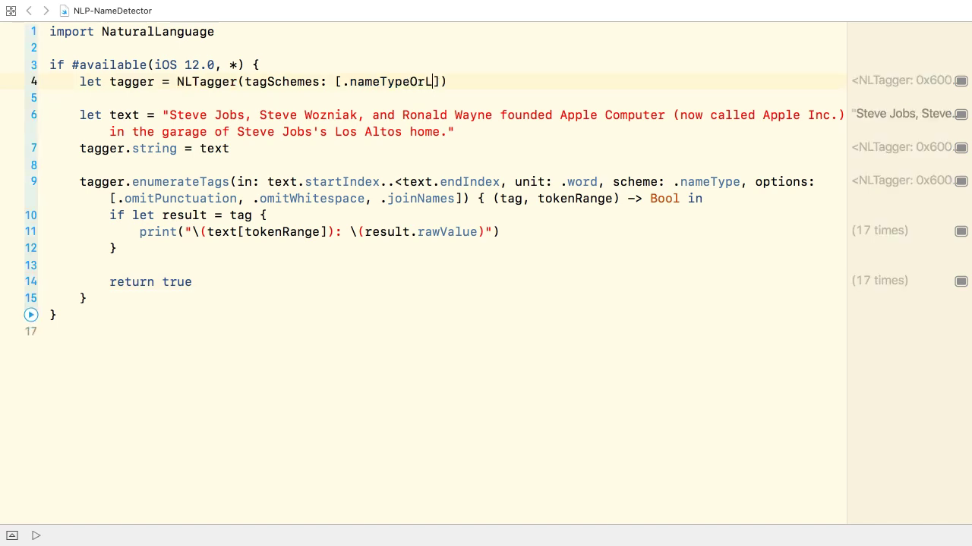
- Complete the tagger's scheme to .nameTypeOrLexicalClass
text(exicalClass)
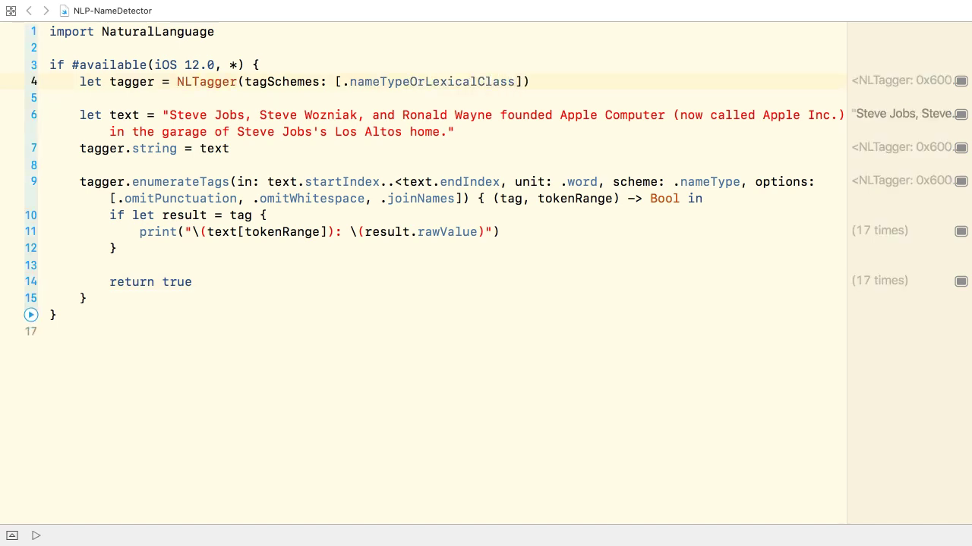
double_click(431, 82)
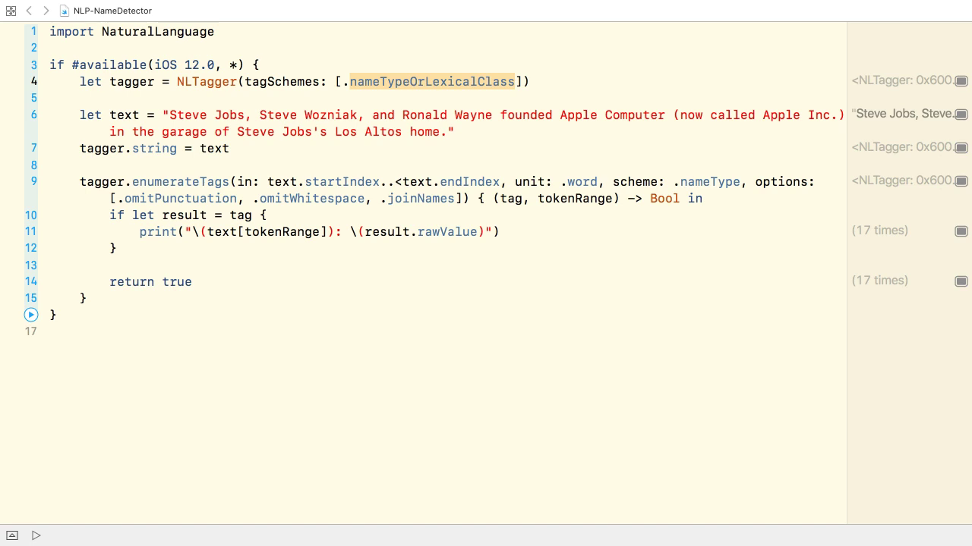